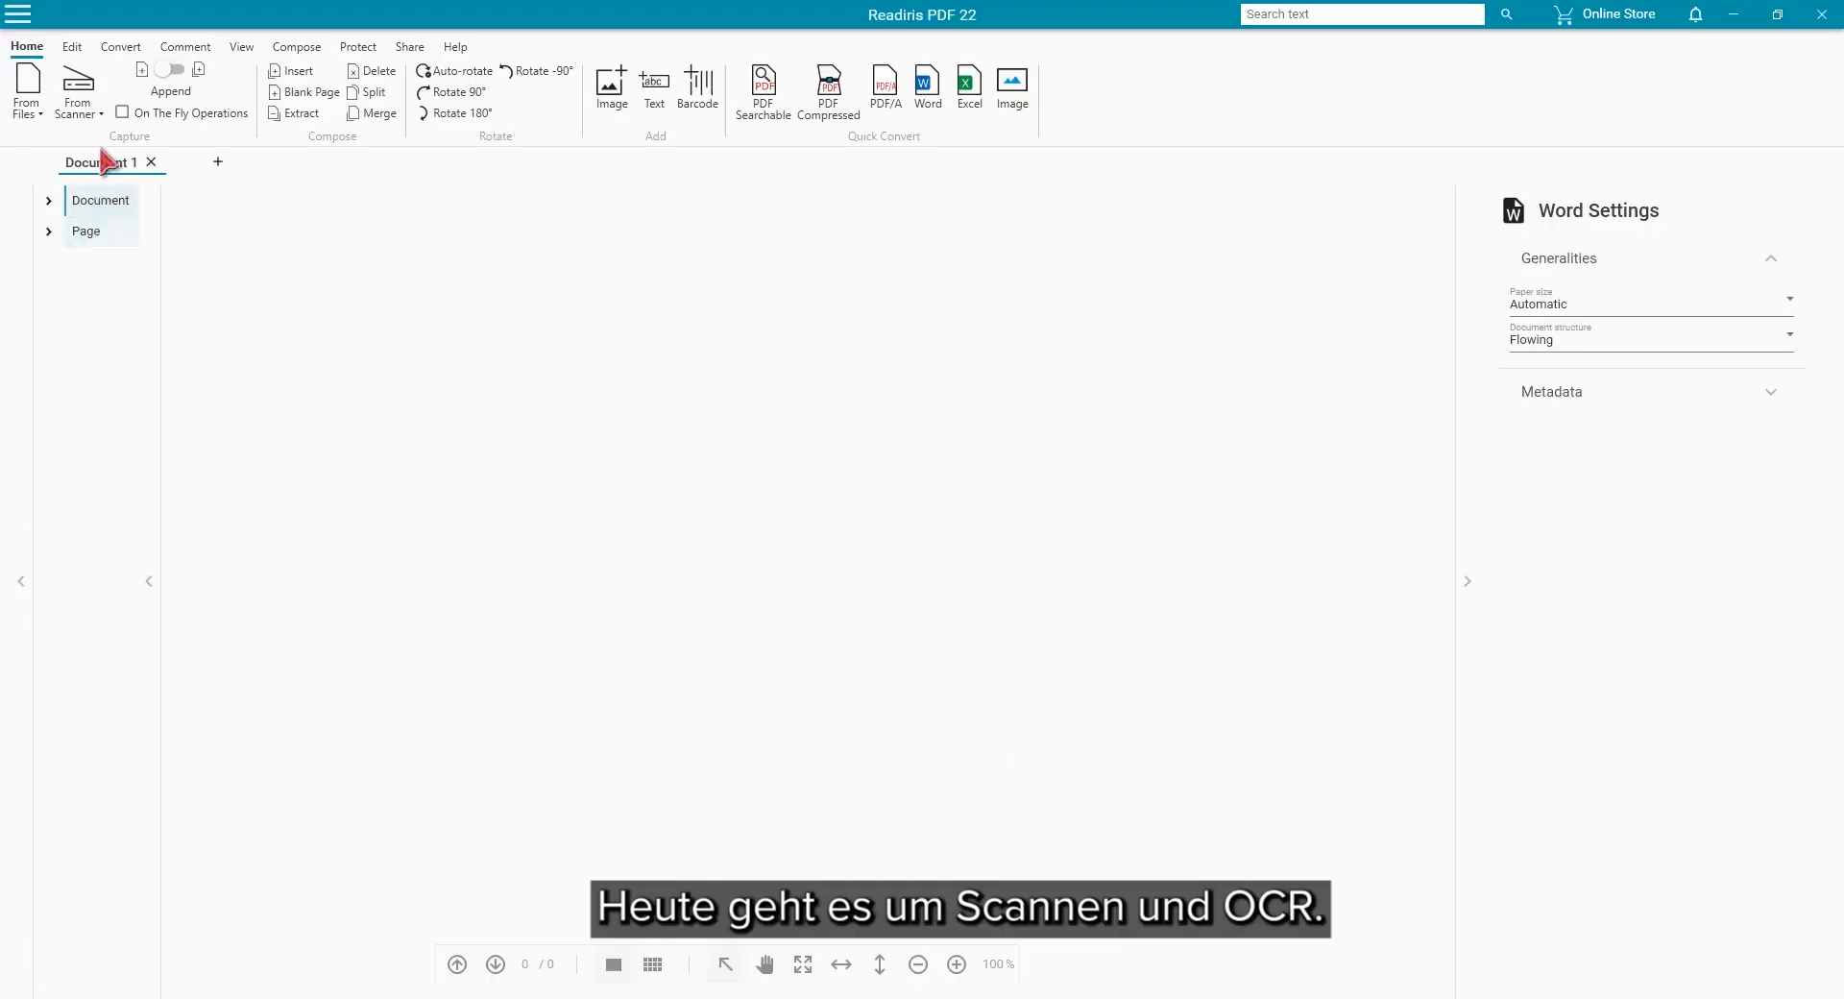
Select the Canon DR-C225 from the connected scanner list in Scan Settings.
click(77, 88)
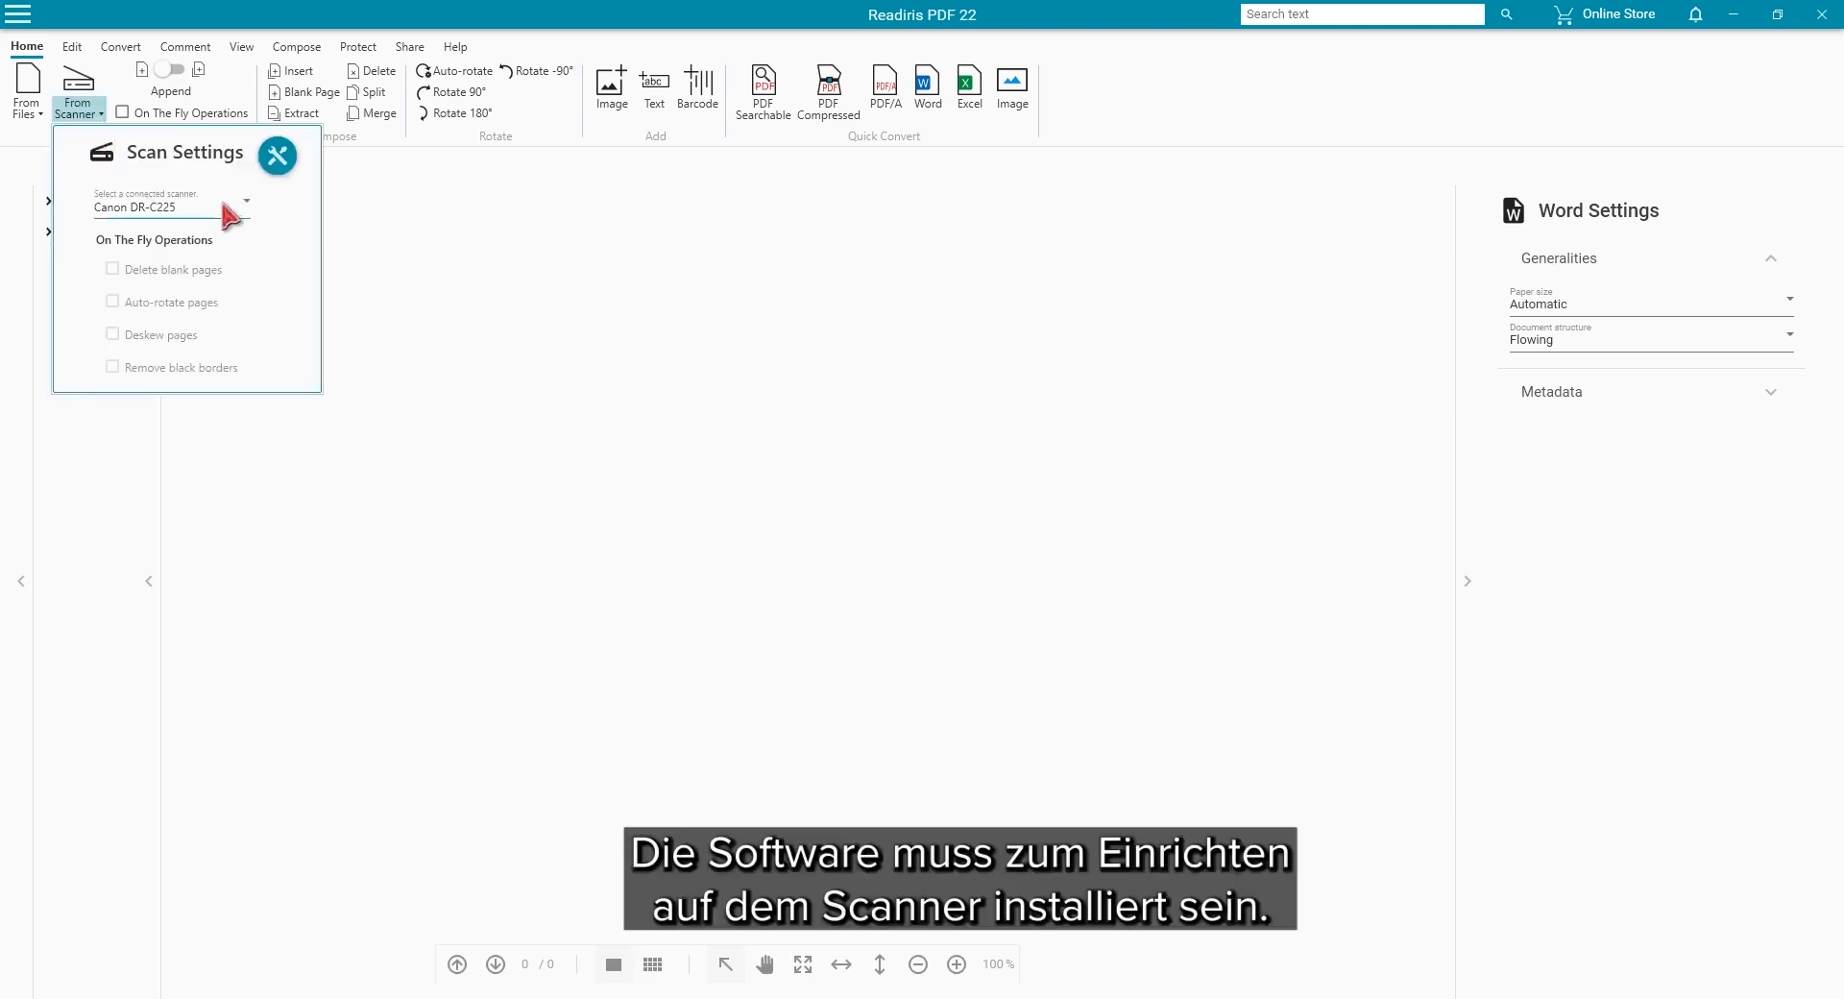
click(243, 200)
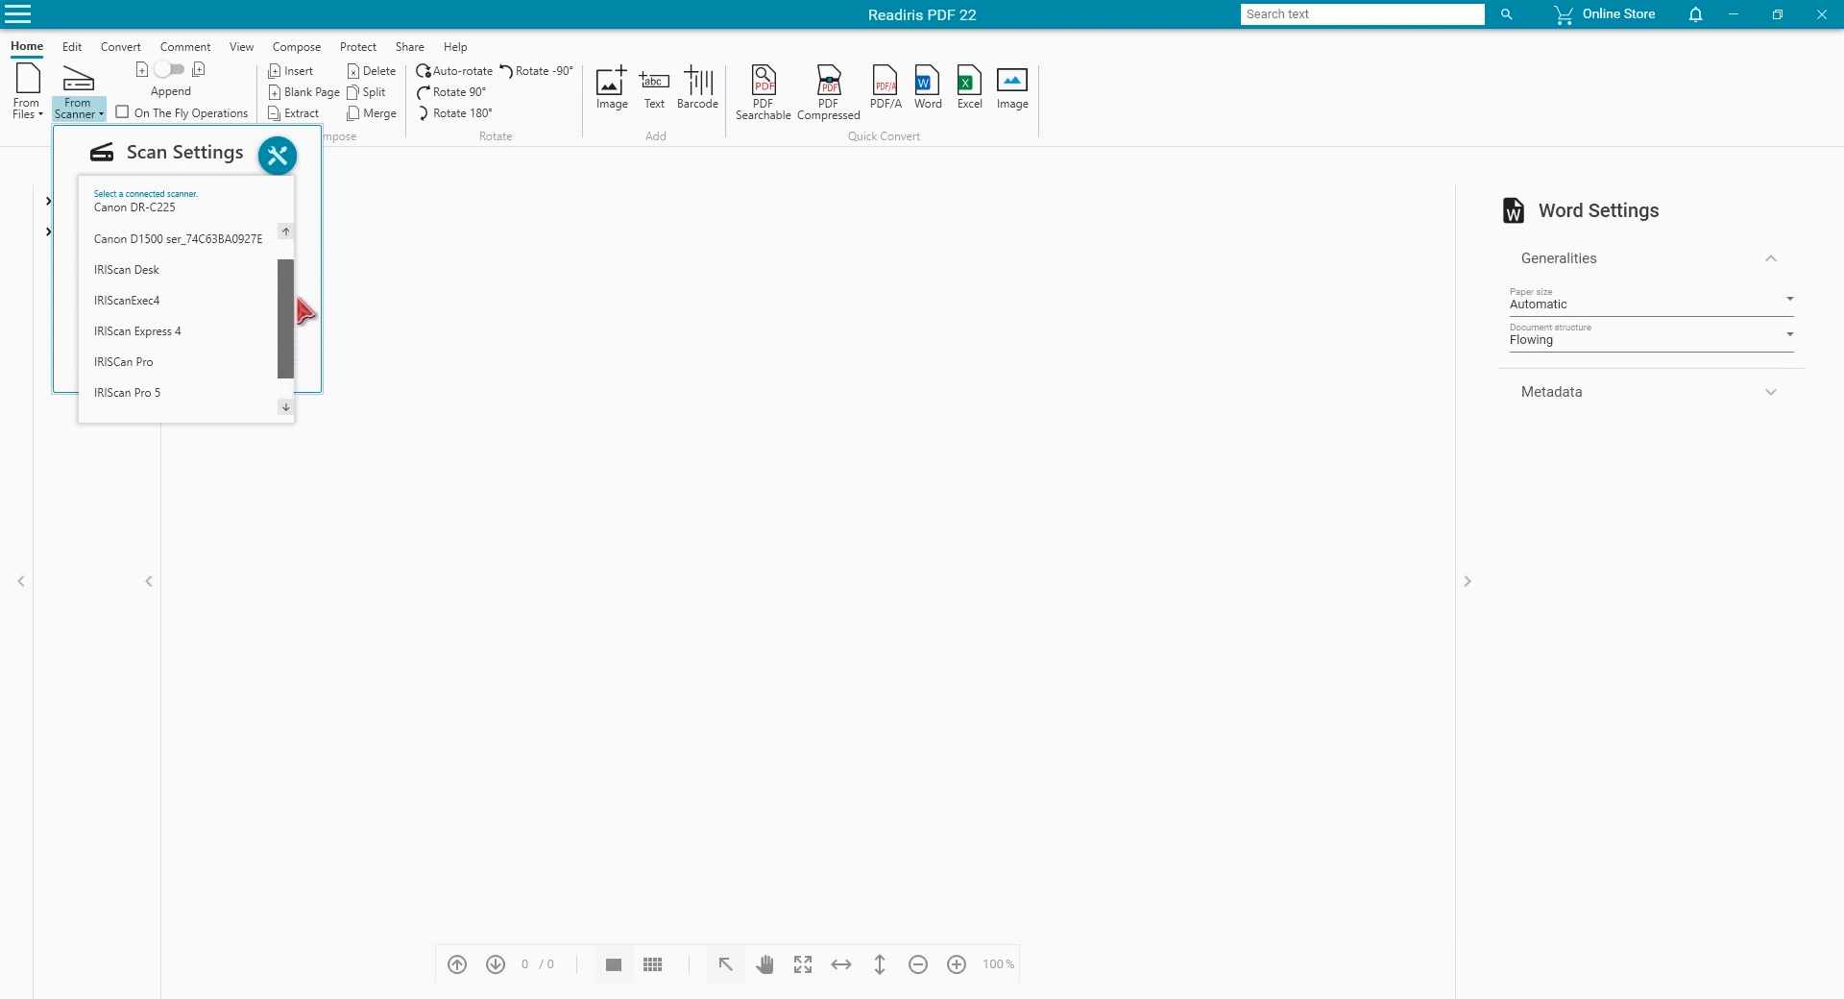
click(135, 207)
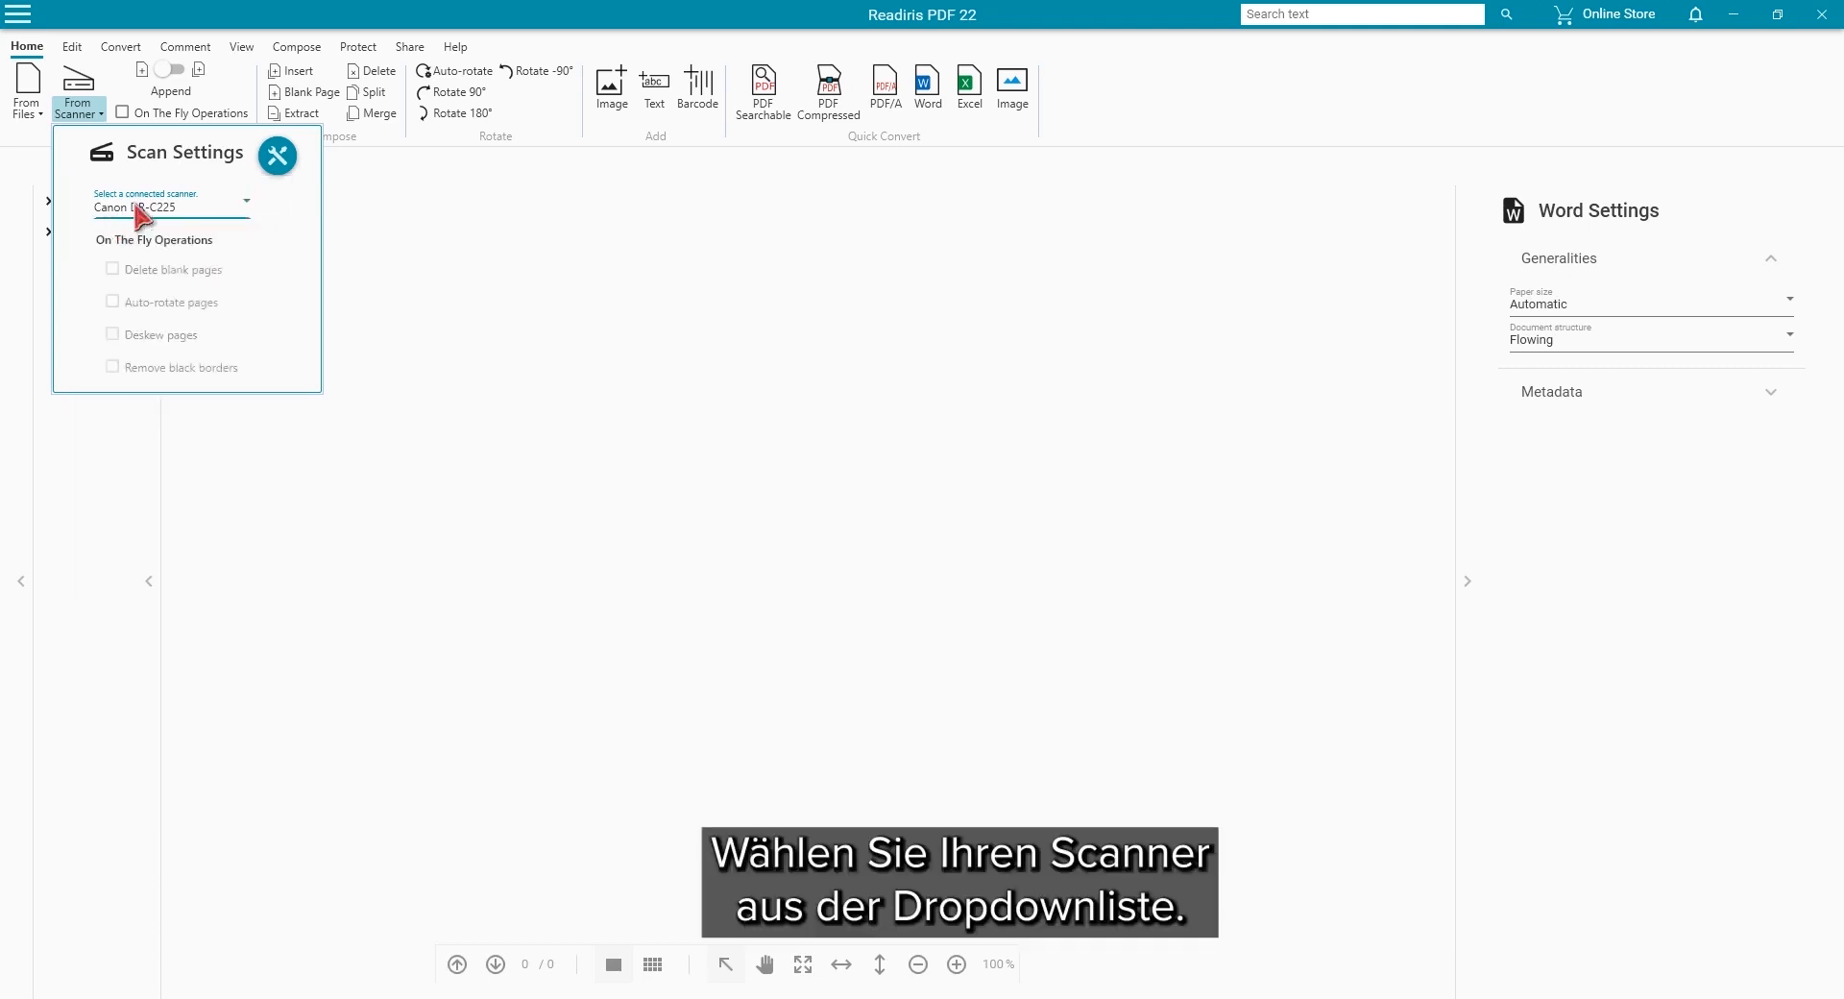
Accept the Canon driver's 256-level gray, Letter, 300 dpi, simplex parameters.
click(277, 155)
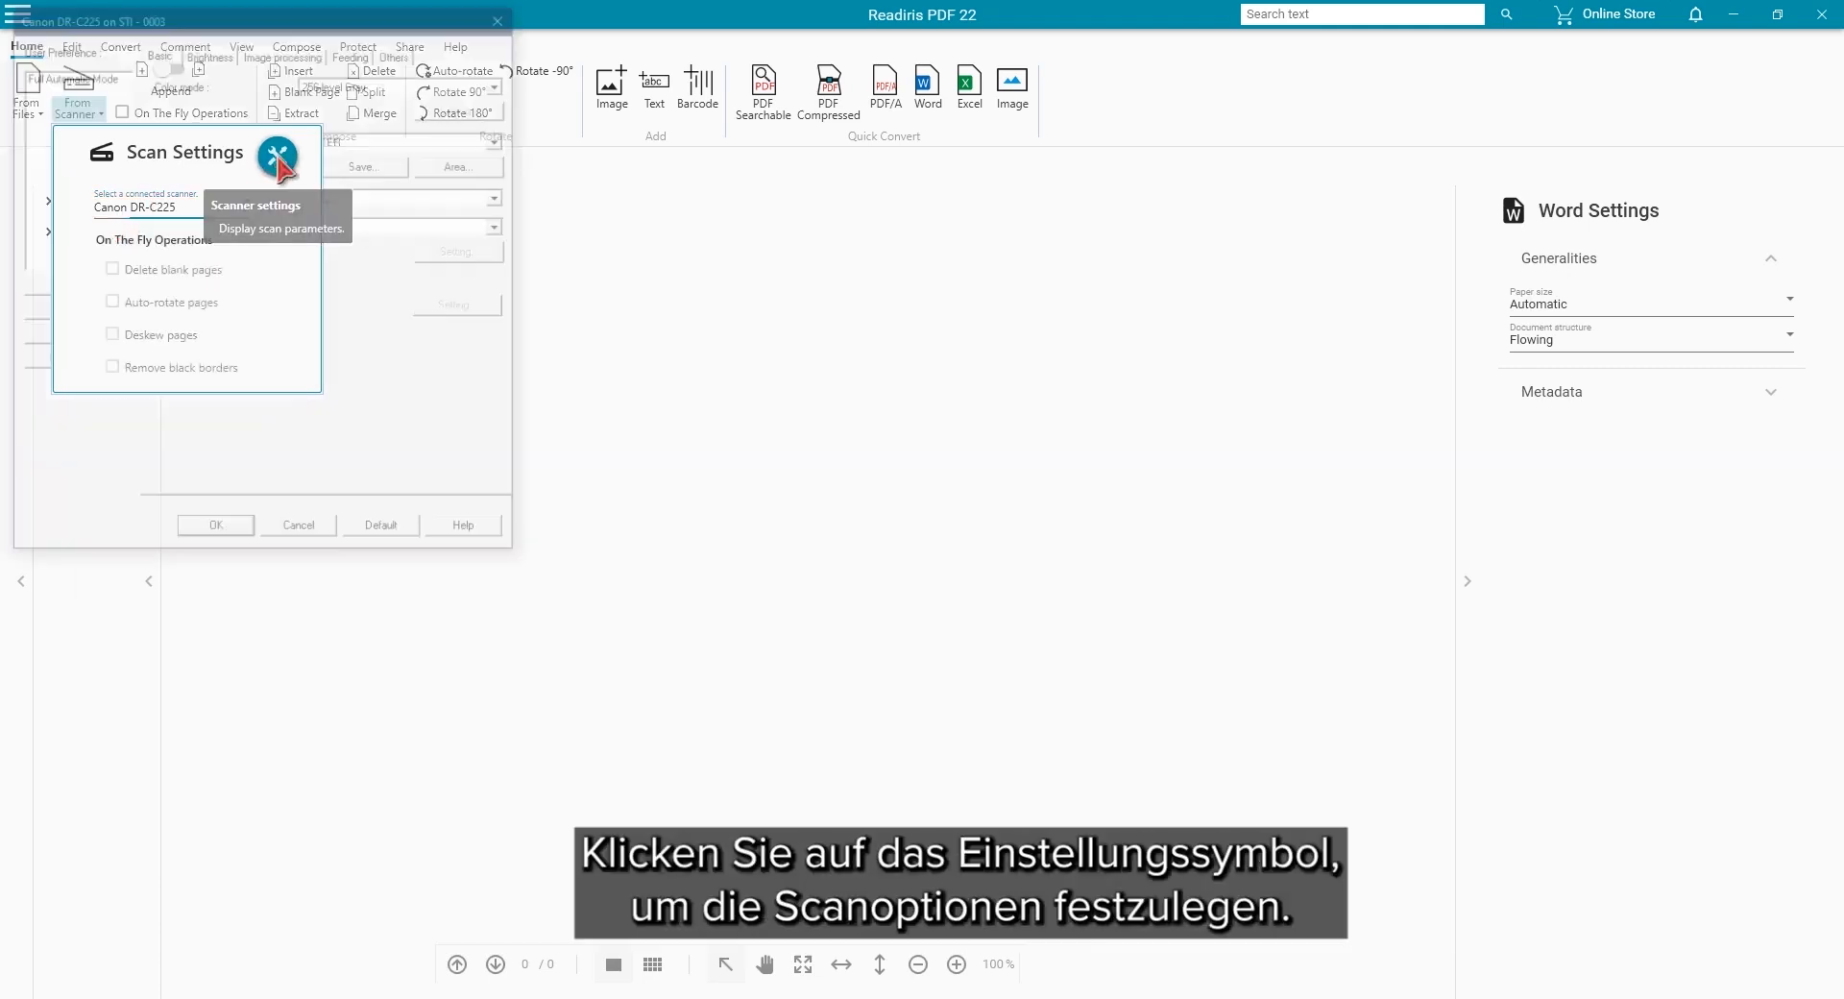
click(277, 156)
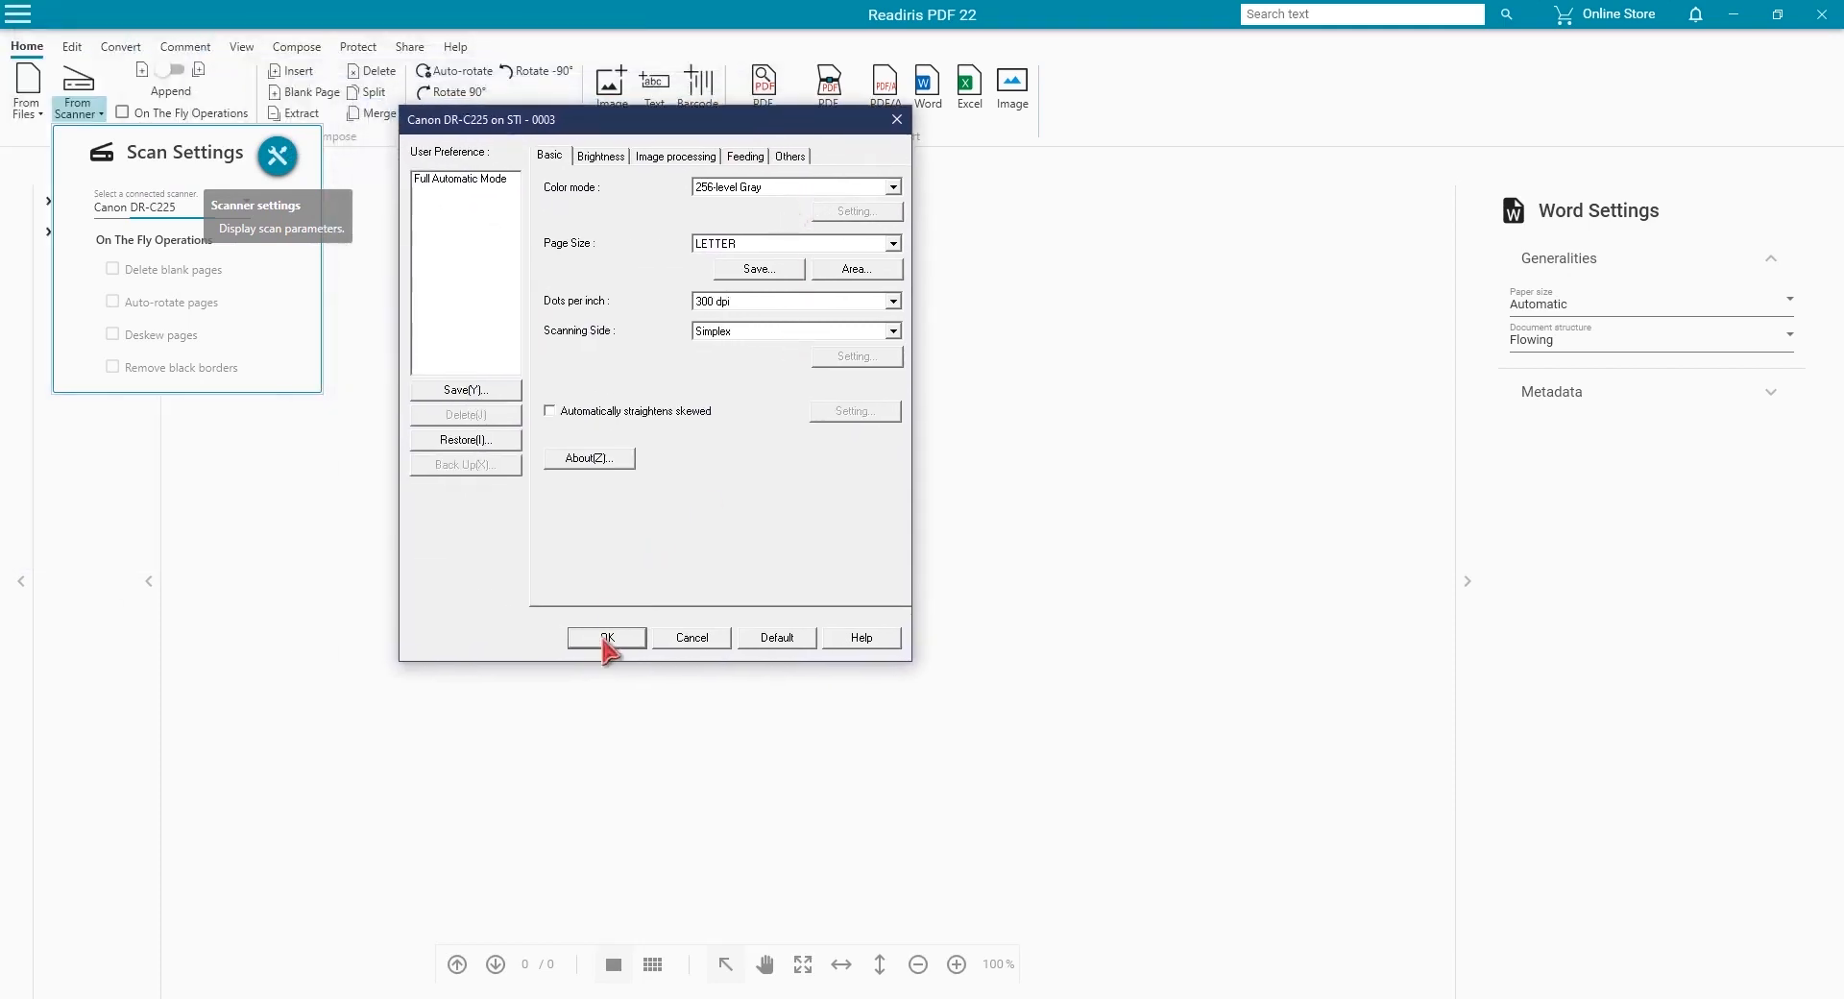
click(605, 635)
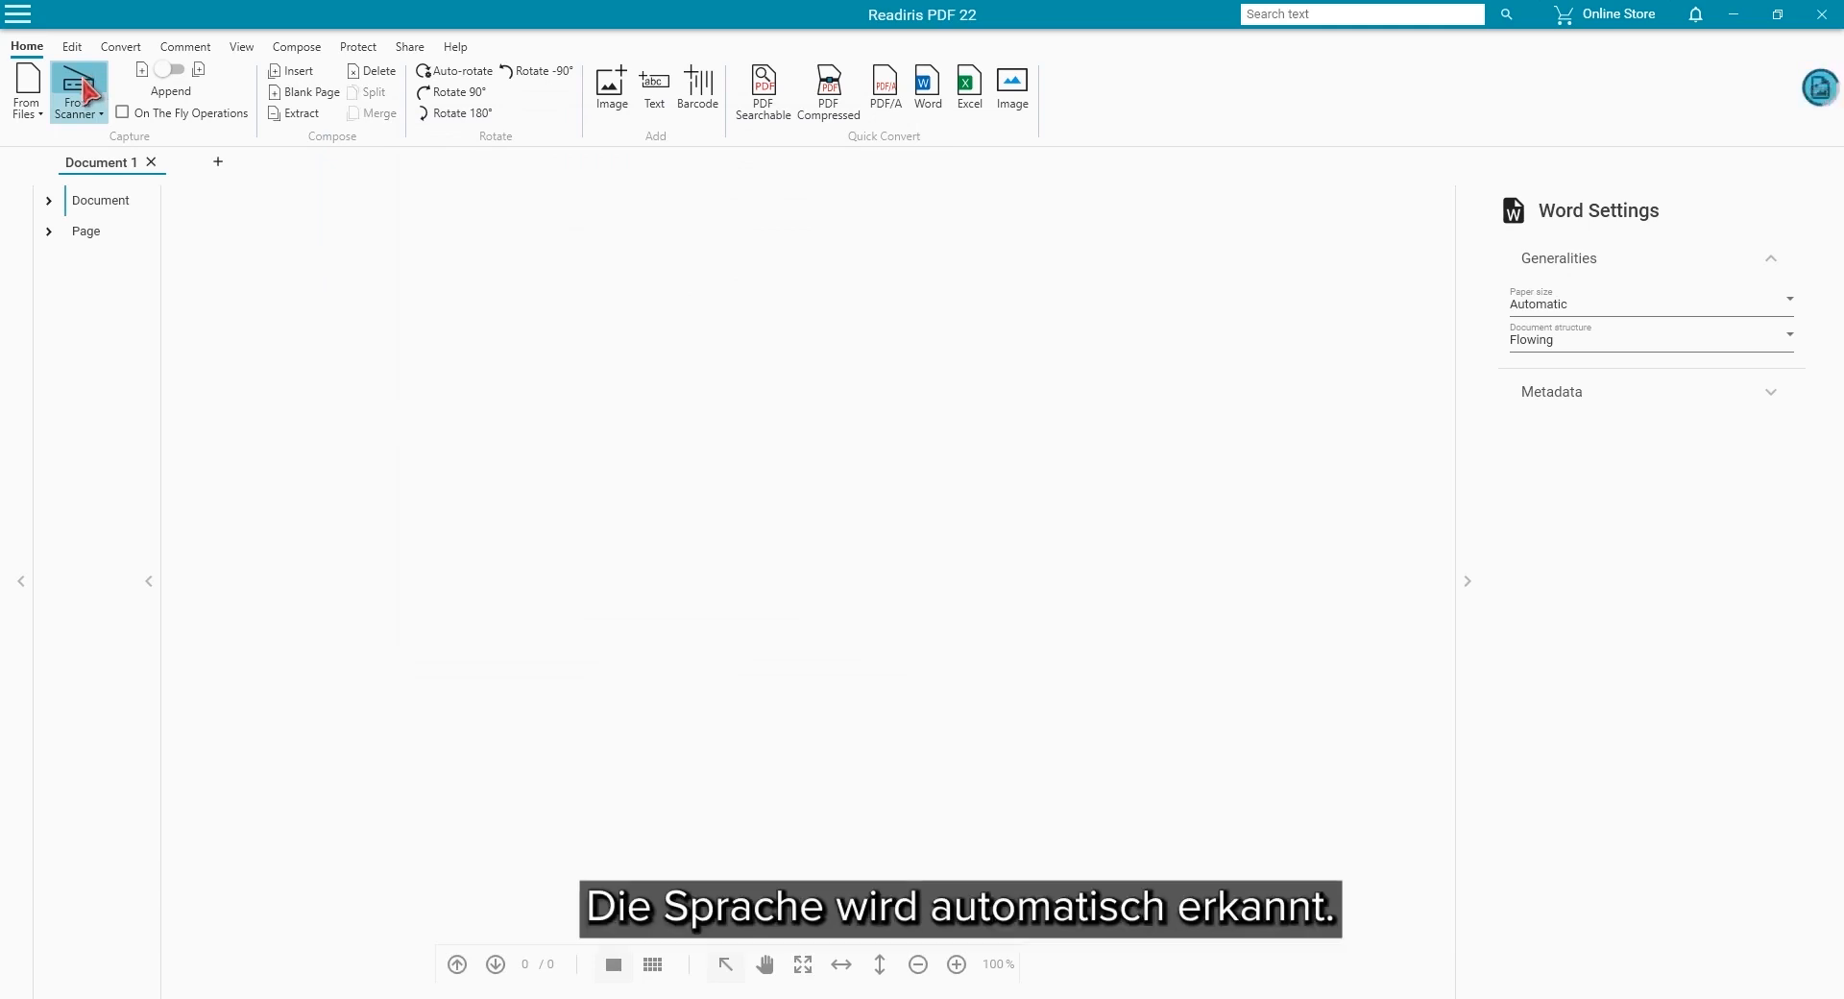
Scan the three declaration pages from the scanner into the project.
click(75, 91)
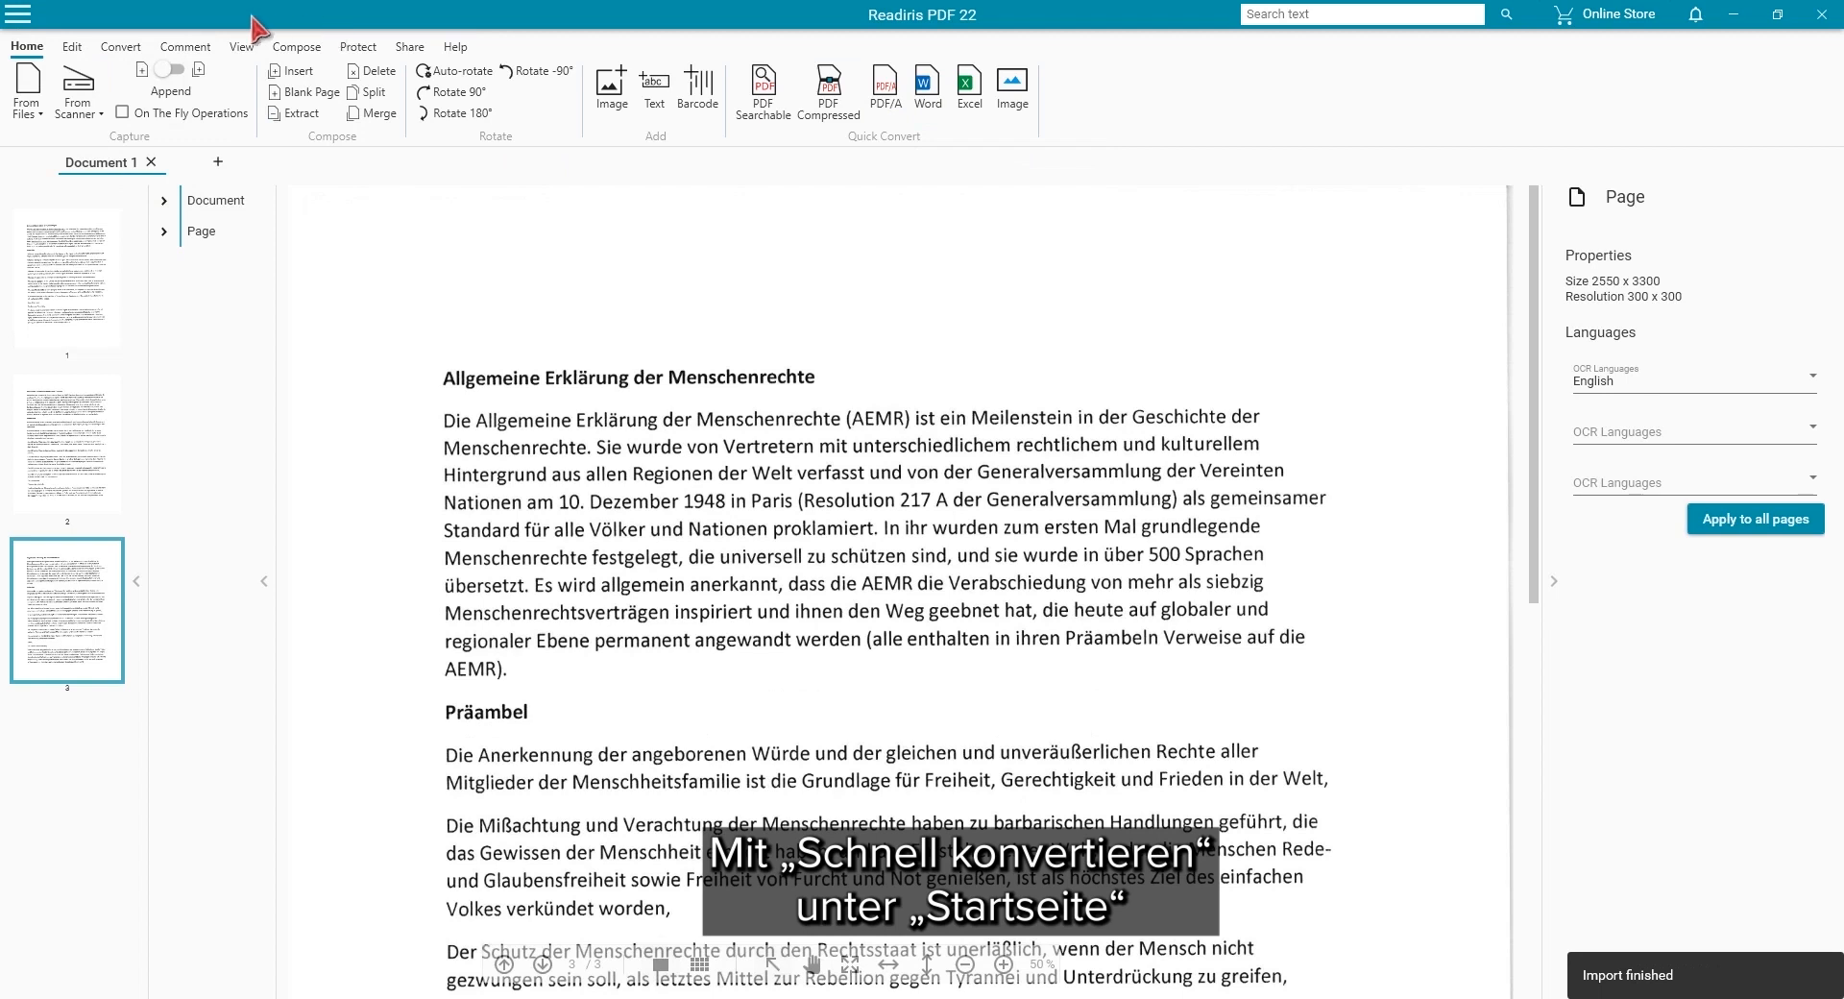
Save the scanned document as a Word file, overwriting the existing one.
click(119, 46)
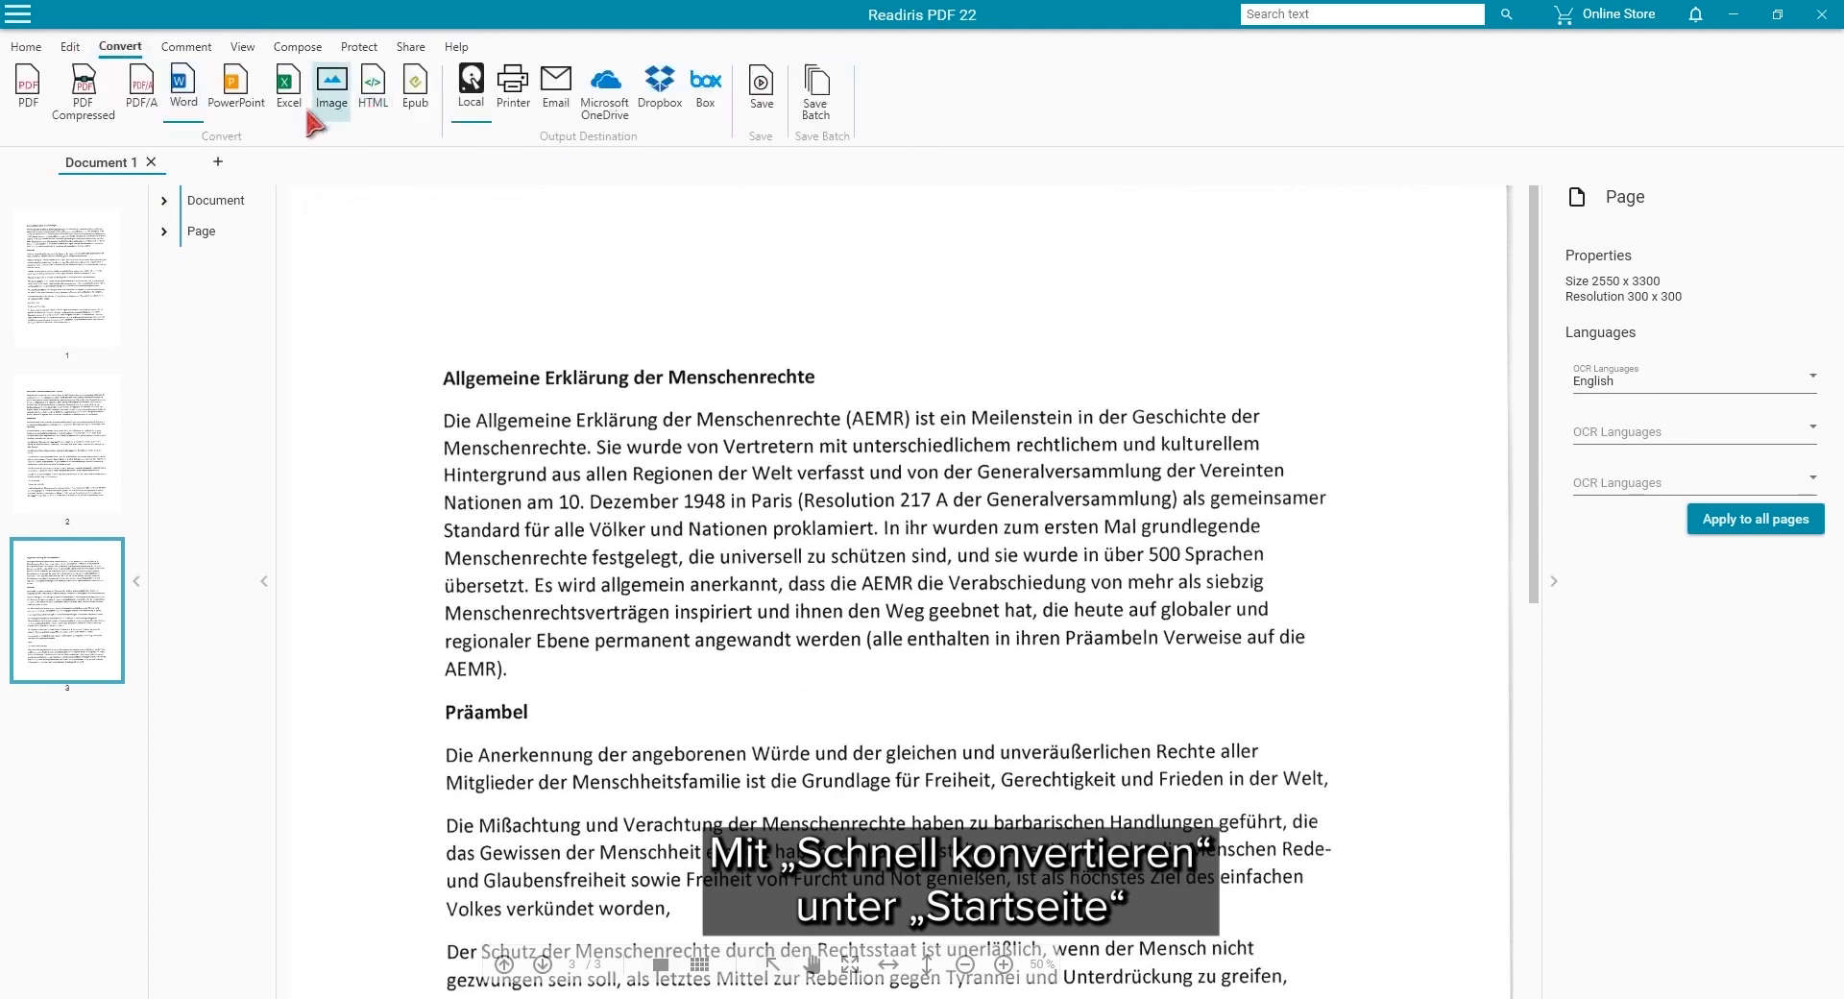
click(183, 85)
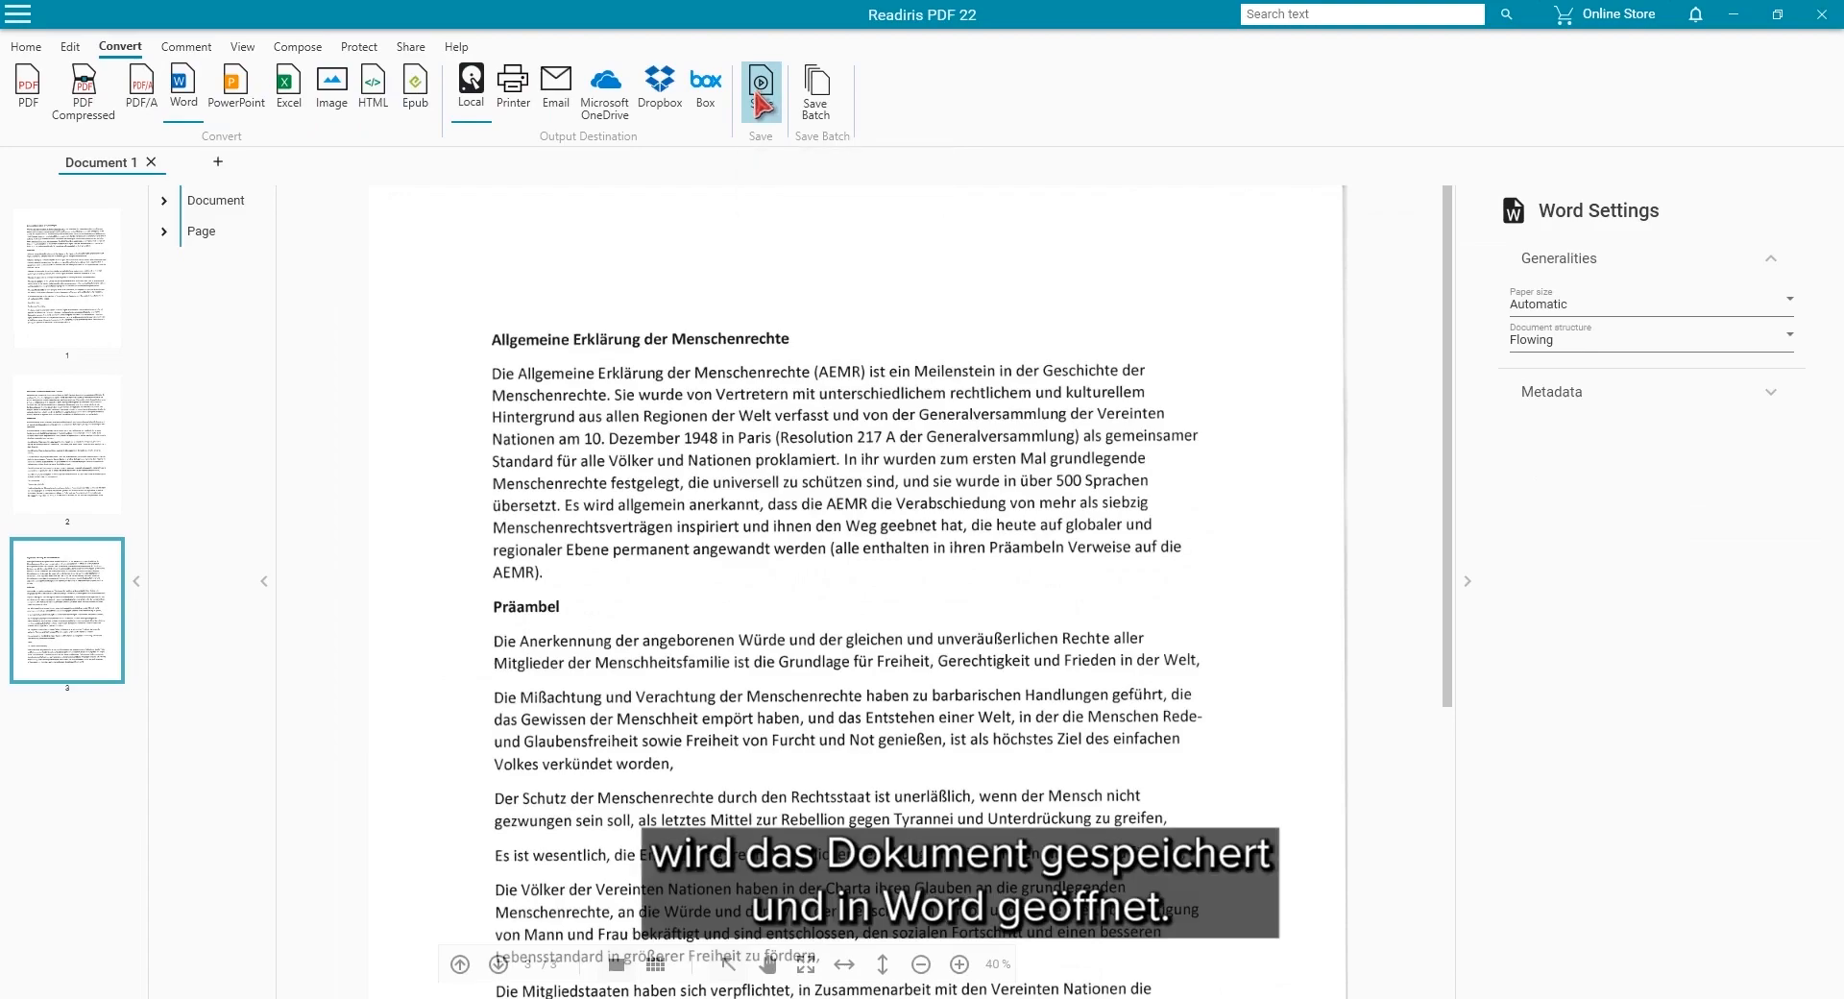
click(760, 89)
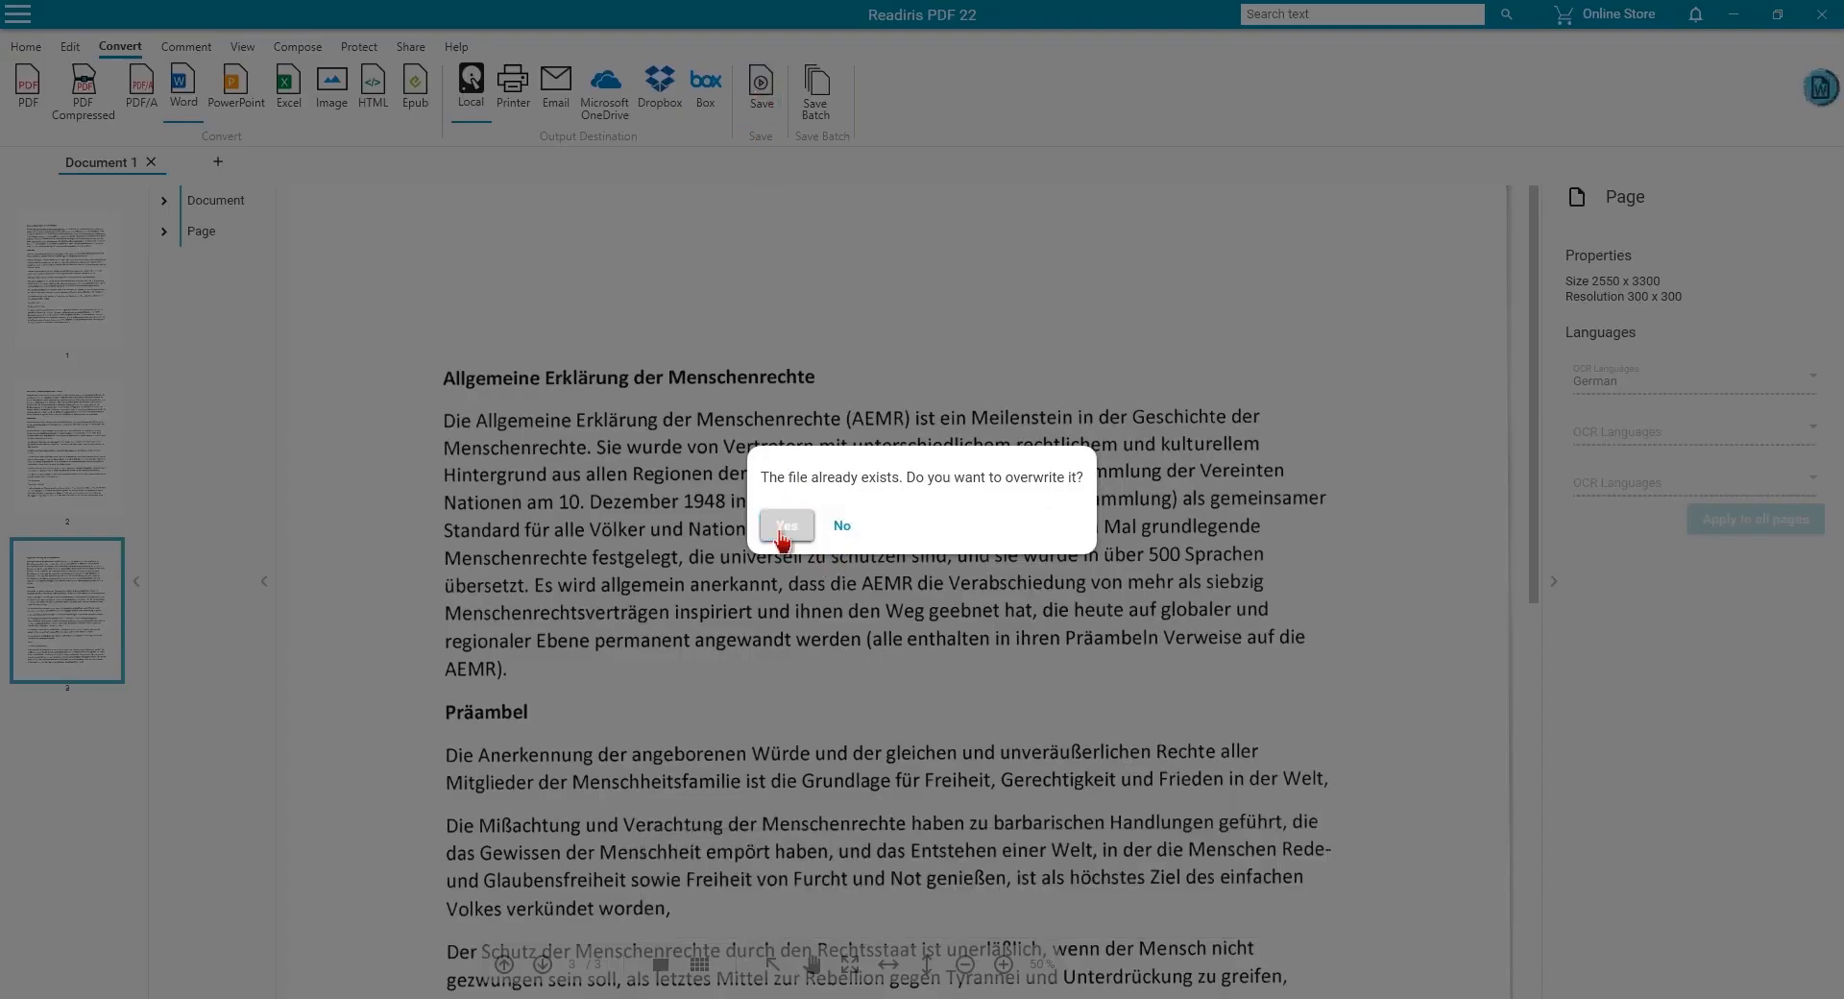
click(785, 524)
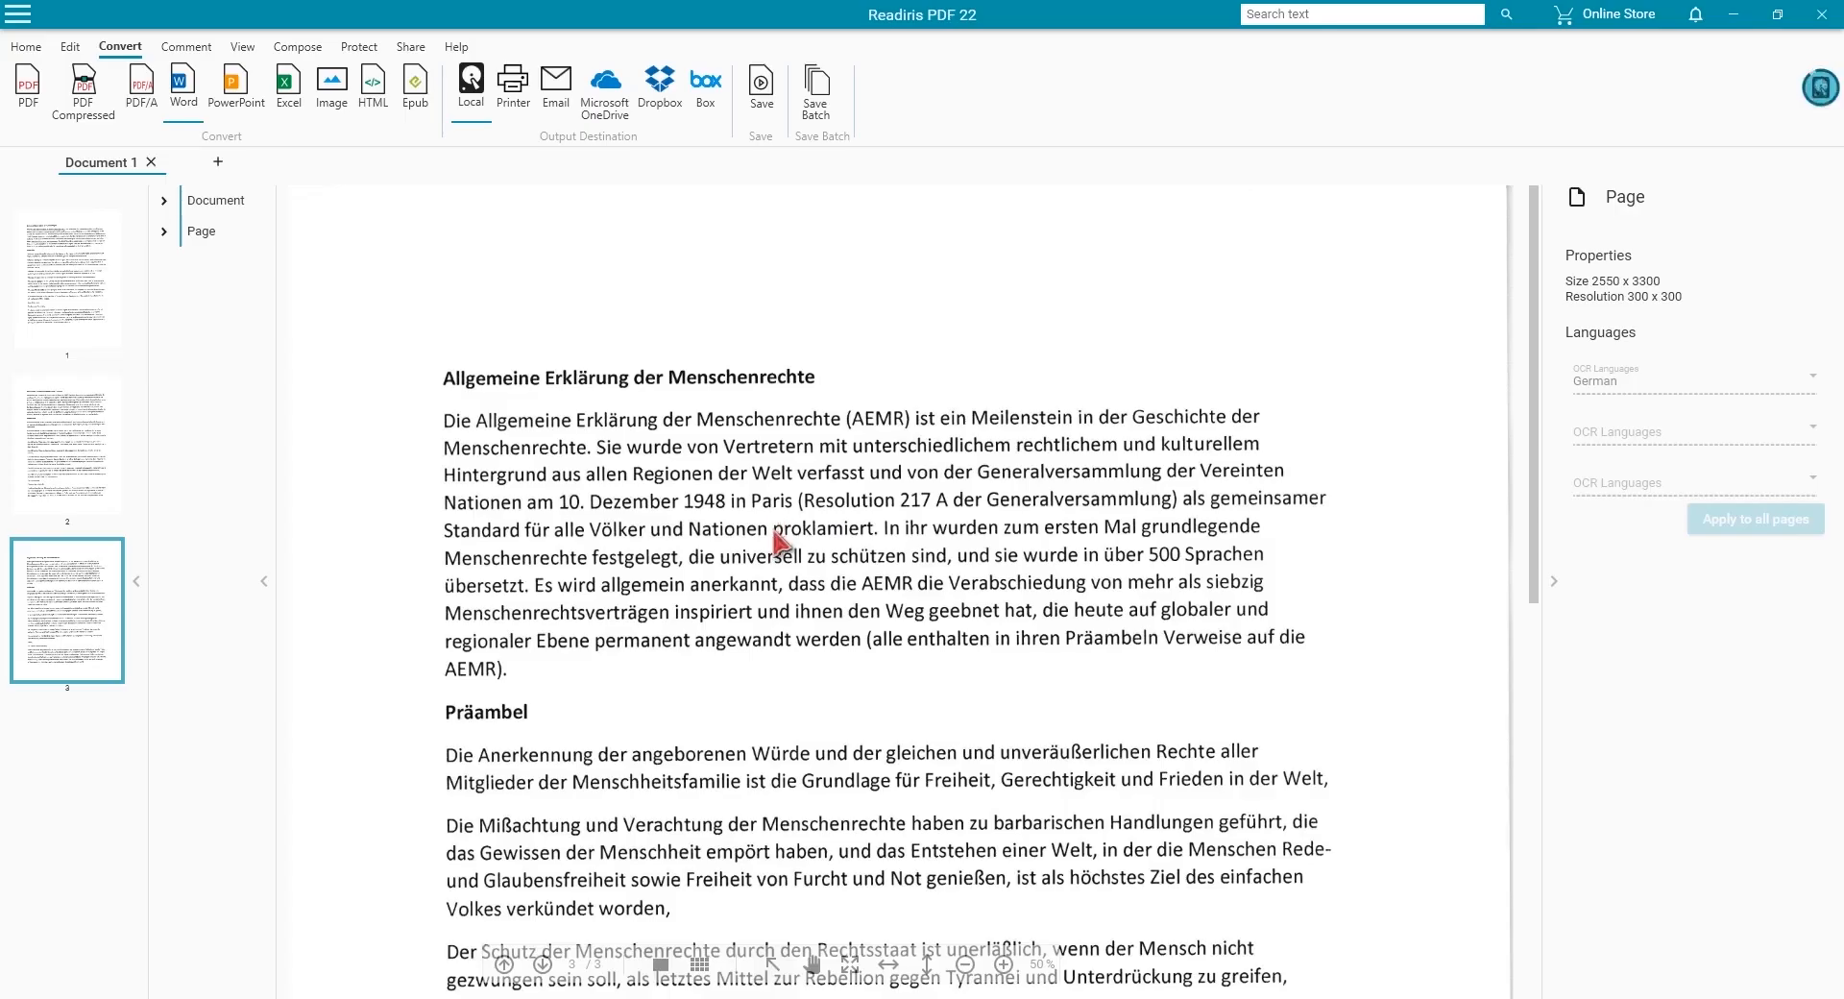
click(183, 89)
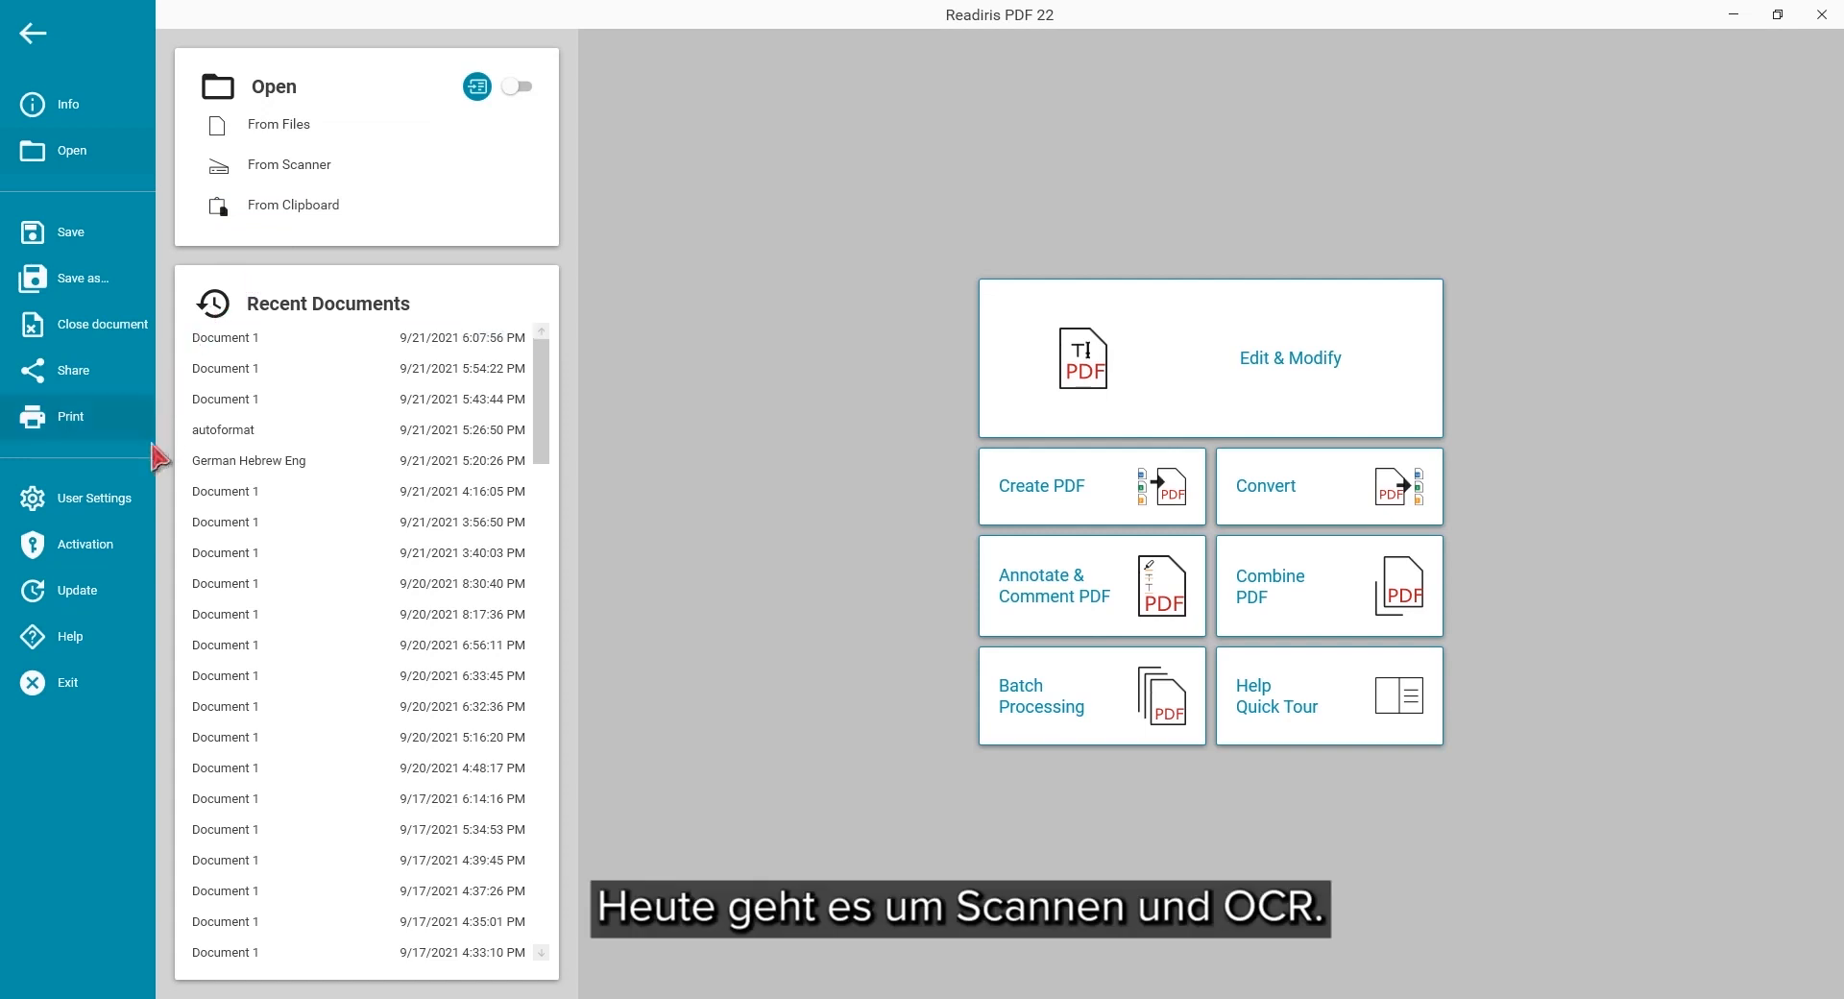
Switch on Automatic Language Detection in the OCR user settings.
click(94, 498)
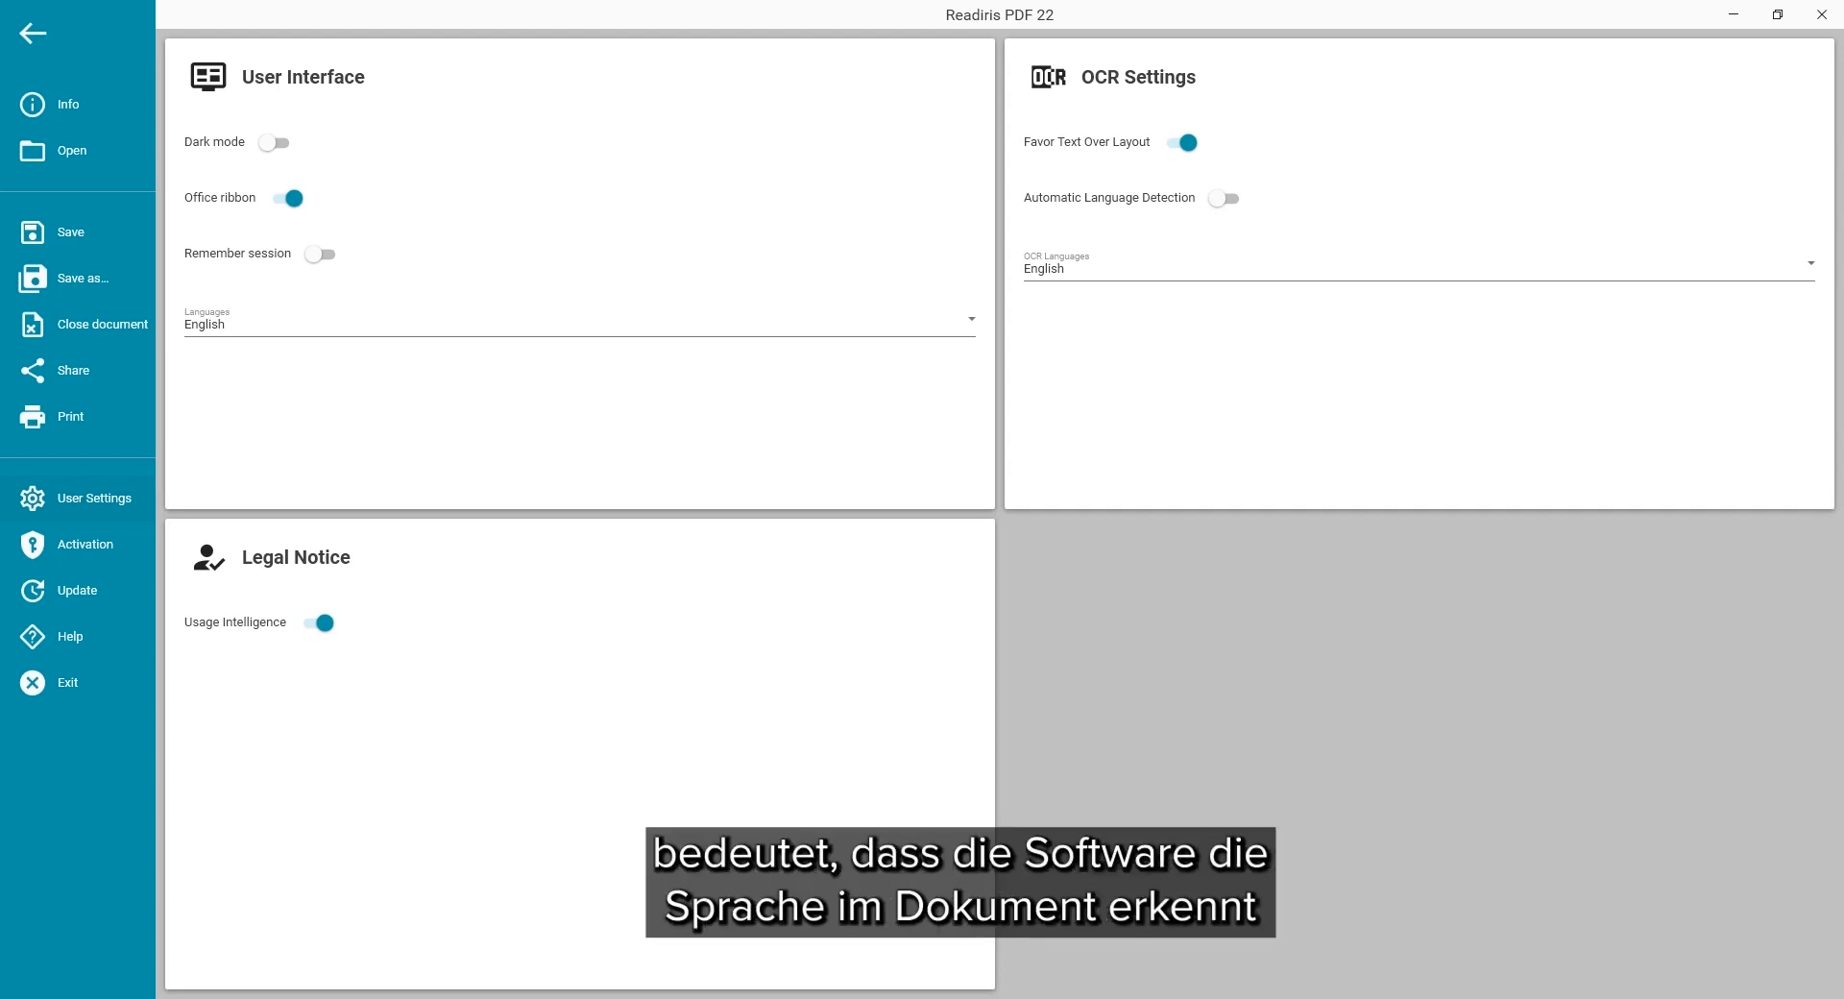
click(1223, 198)
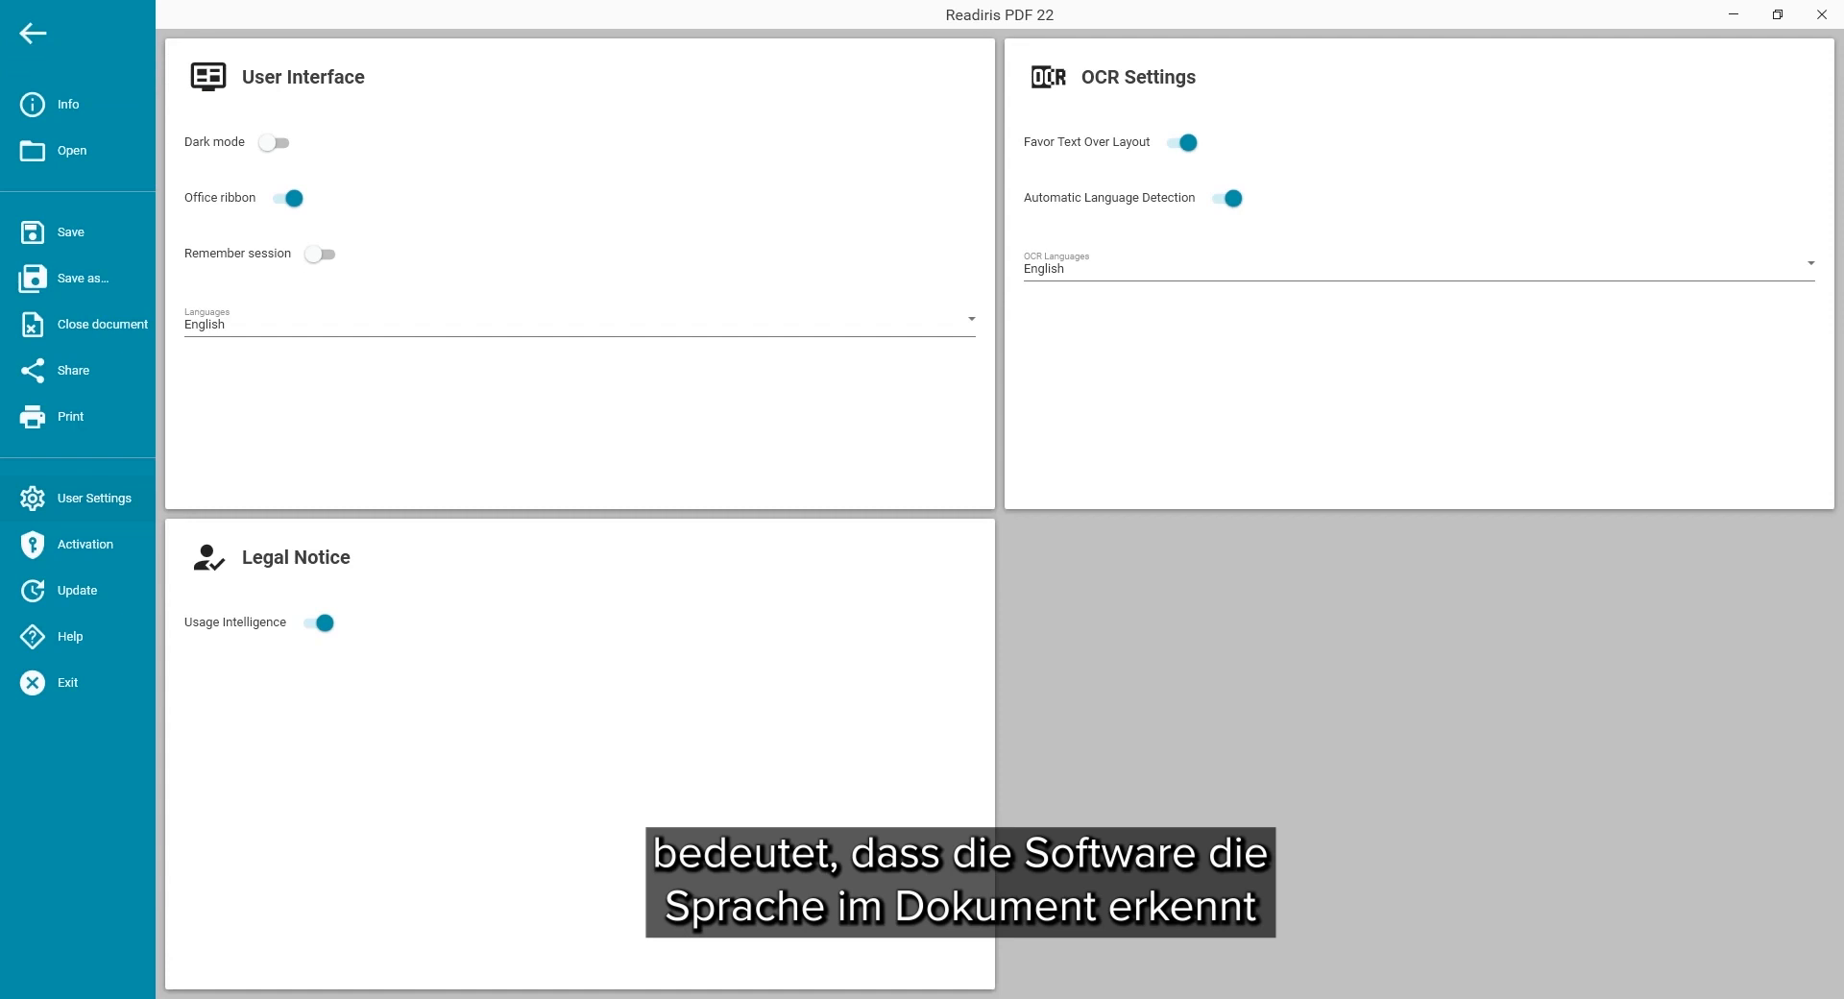